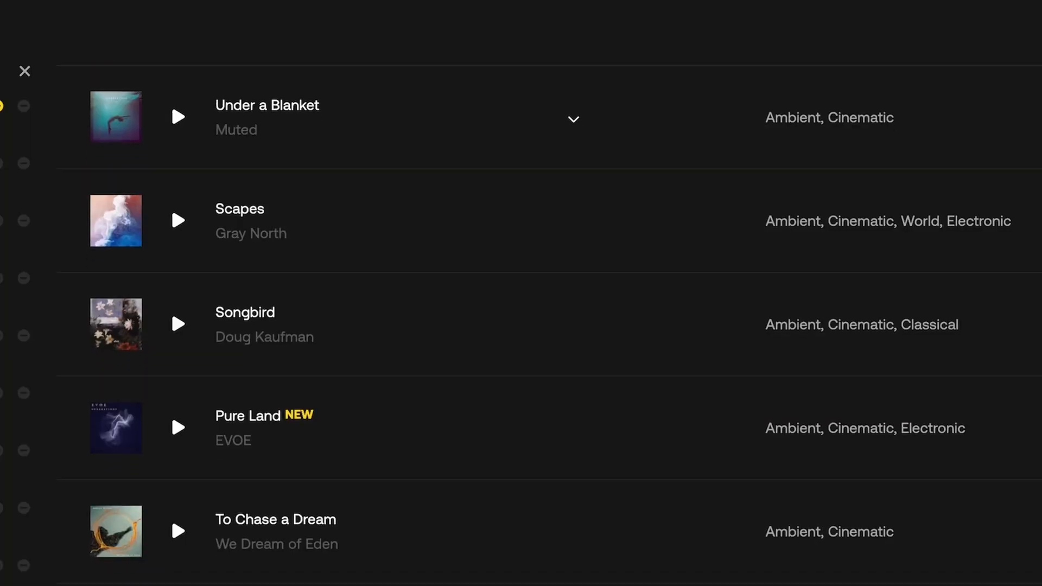
# Step: Bring up the JK account menu on the Artlist home page
pyautogui.scroll(-3)
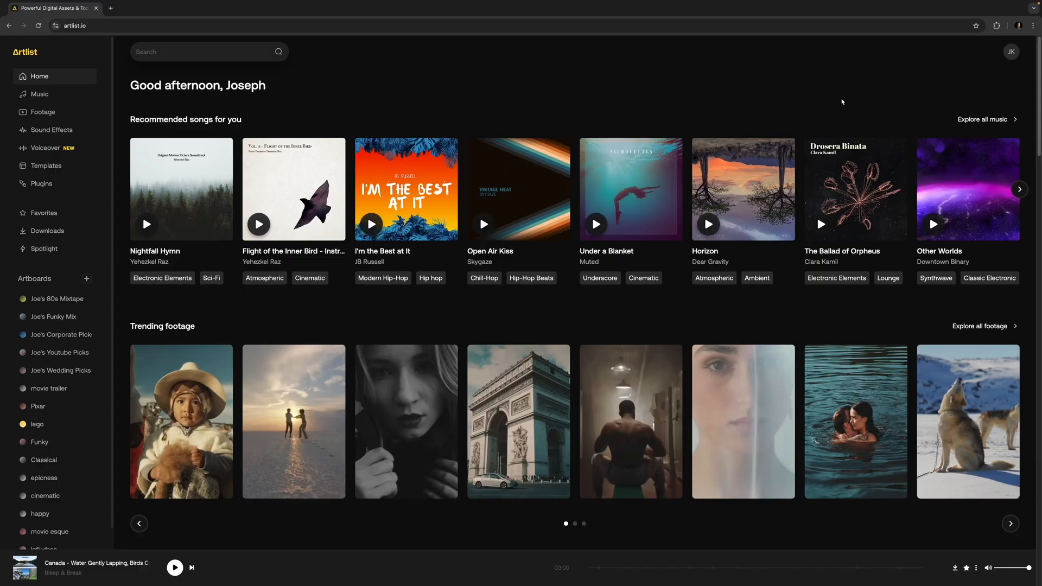
pyautogui.click(1011, 51)
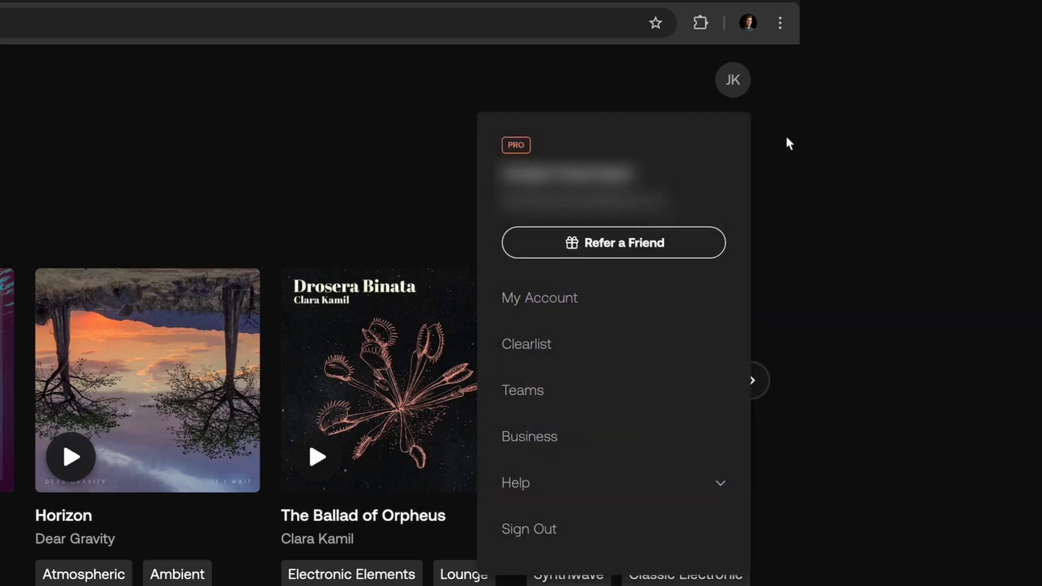
pyautogui.moveTo(585, 329)
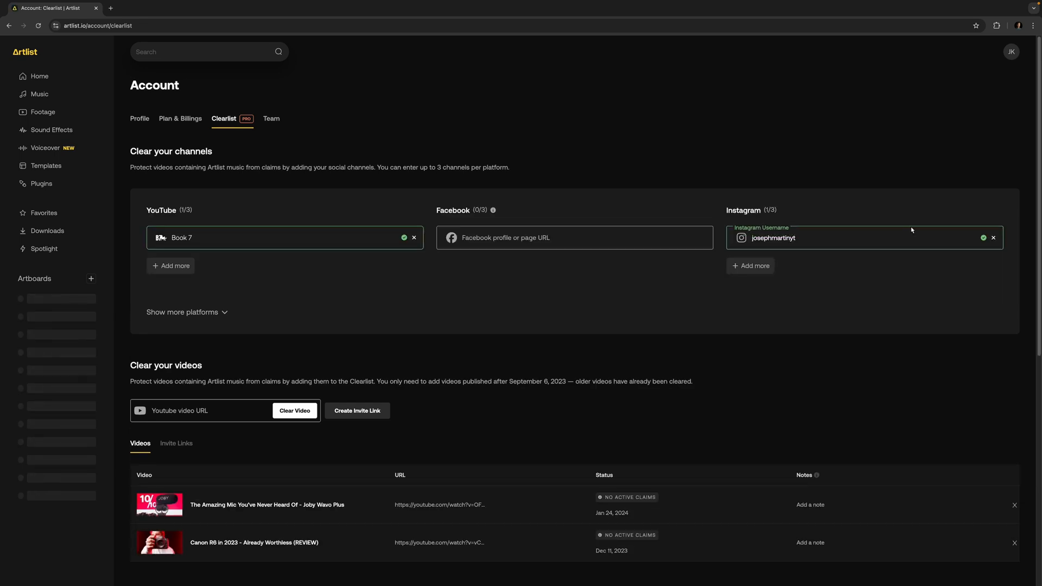
pyautogui.moveTo(228, 220)
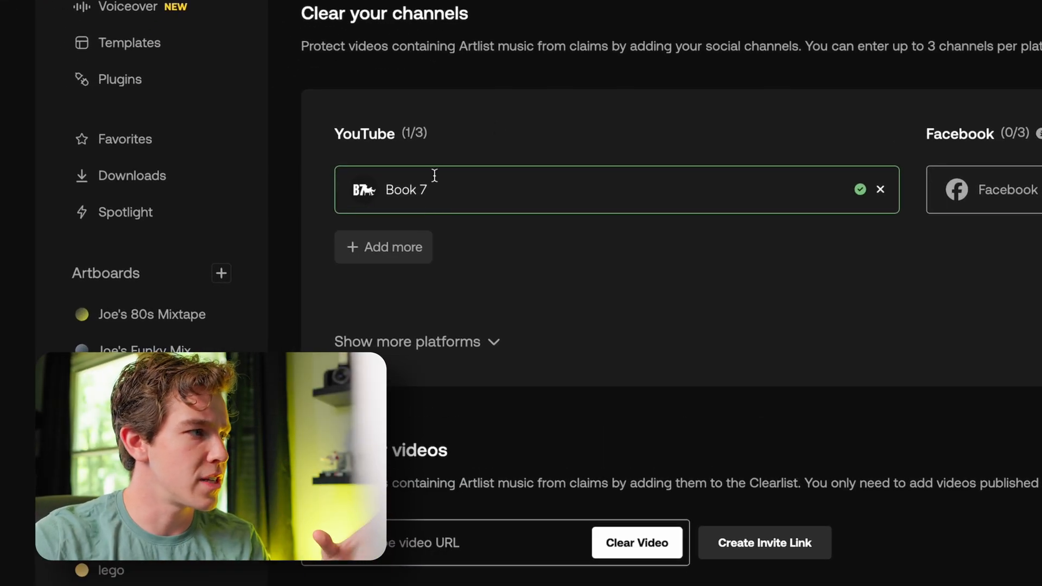
# Step: Add the 'Josephmartin' YouTube channel to the Clearlist from the suggestions
pyautogui.click(384, 247)
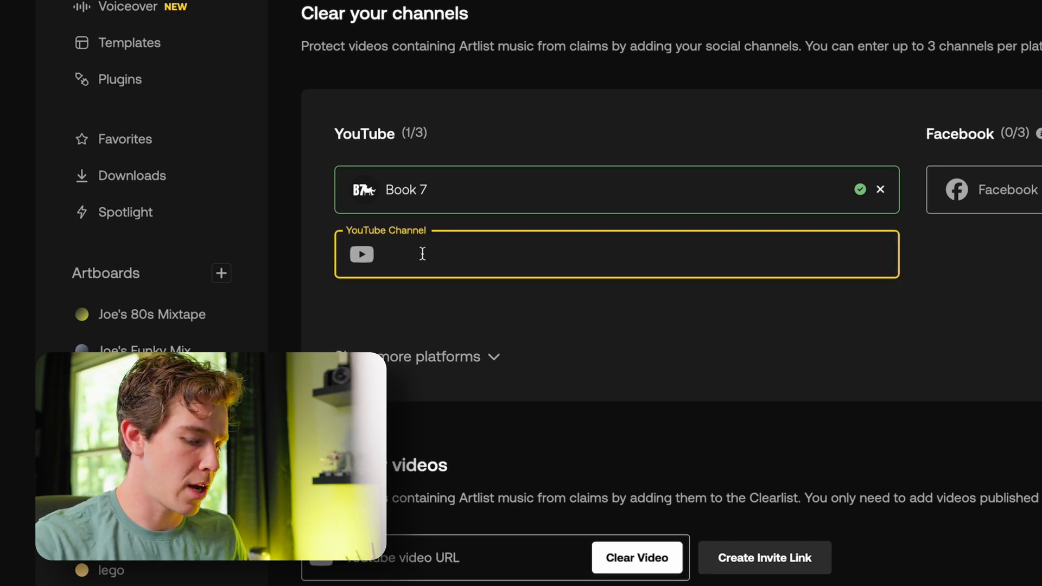
pyautogui.write('Josephmart')
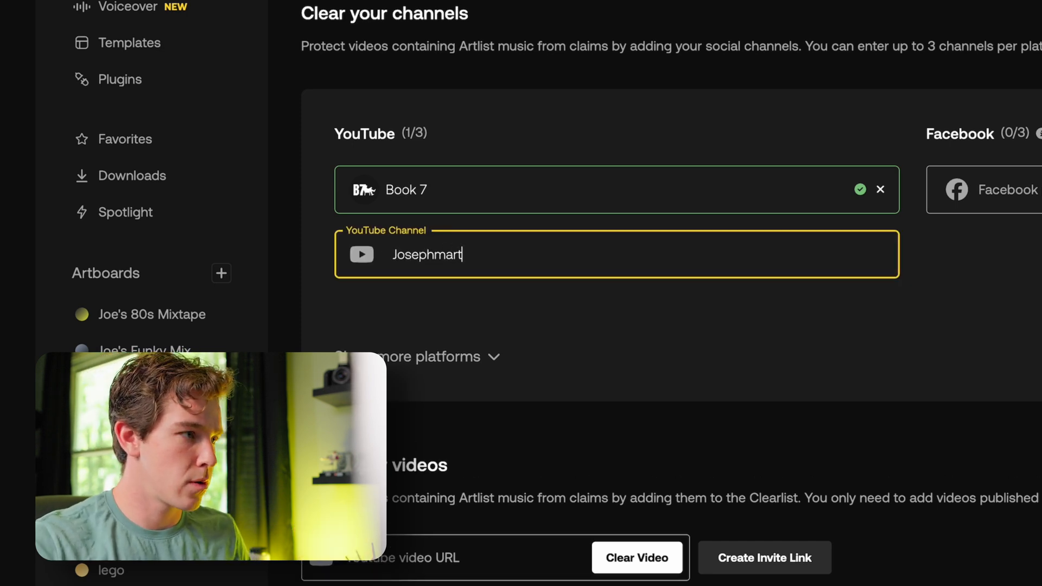
pyautogui.write('in')
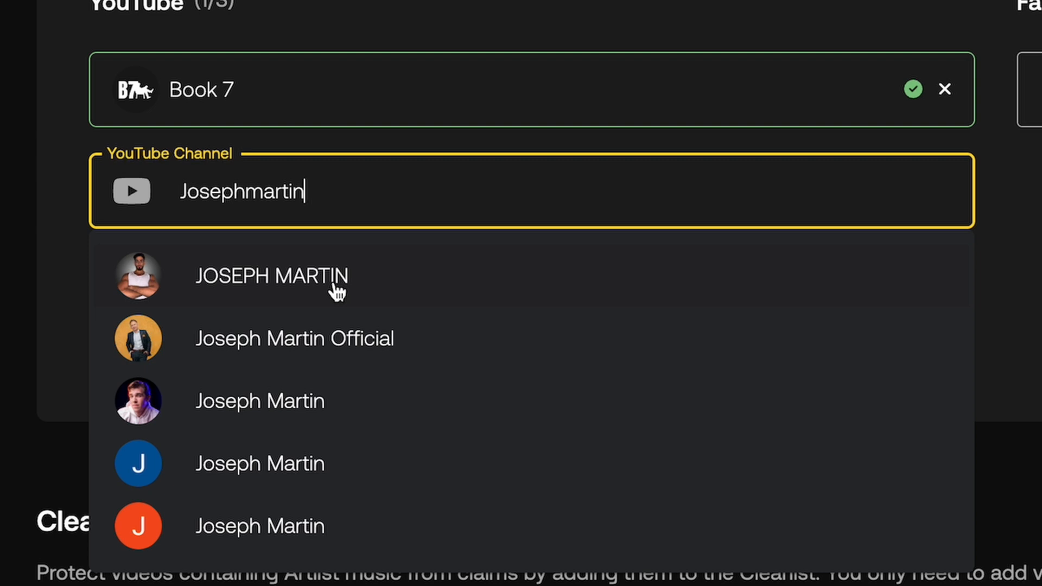
pyautogui.moveTo(296, 406)
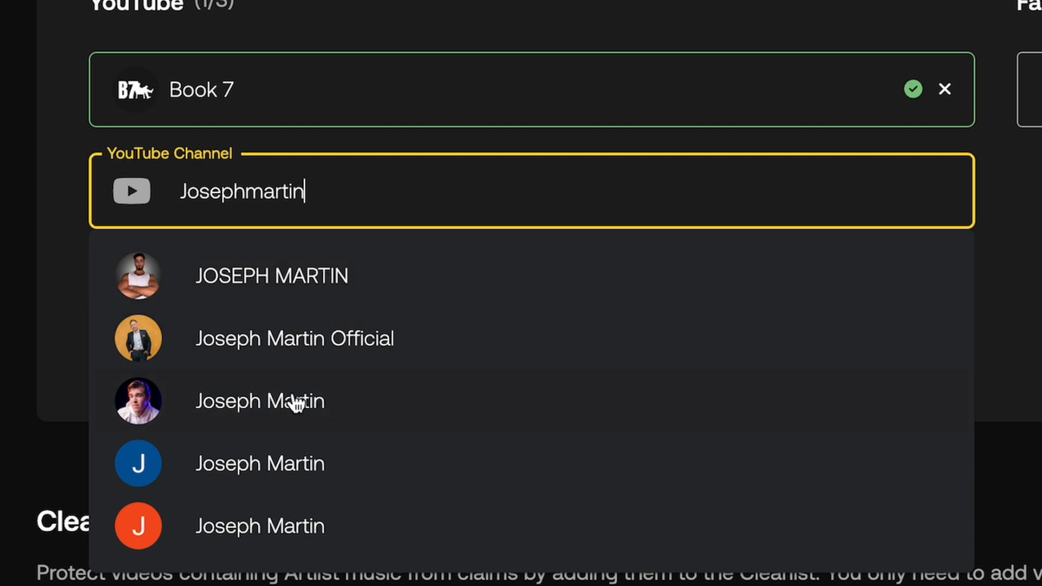
pyautogui.click(259, 402)
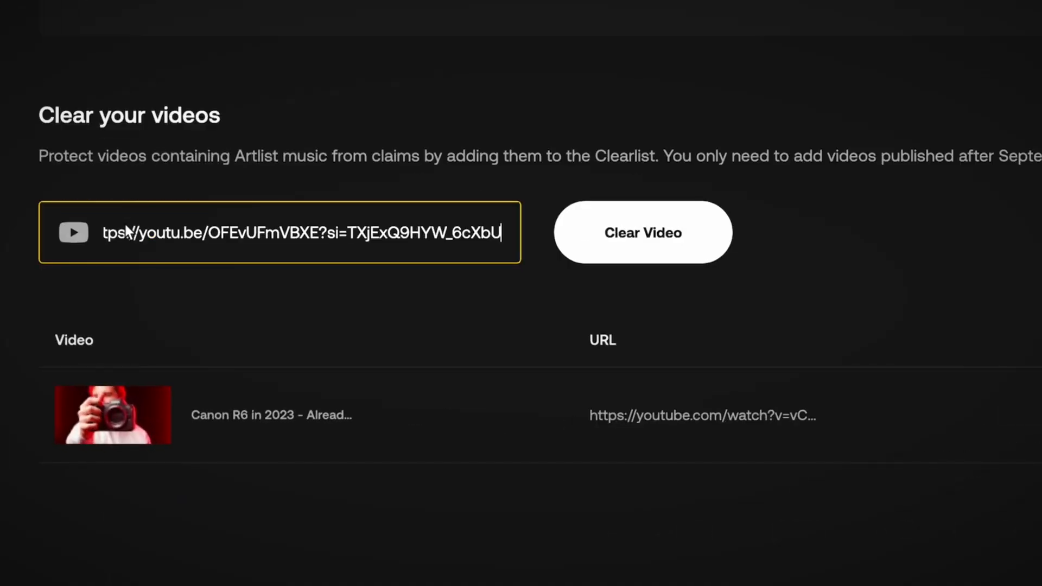
# Step: Clear the pasted YouTube video link so it joins the Clearlist
pyautogui.click(642, 232)
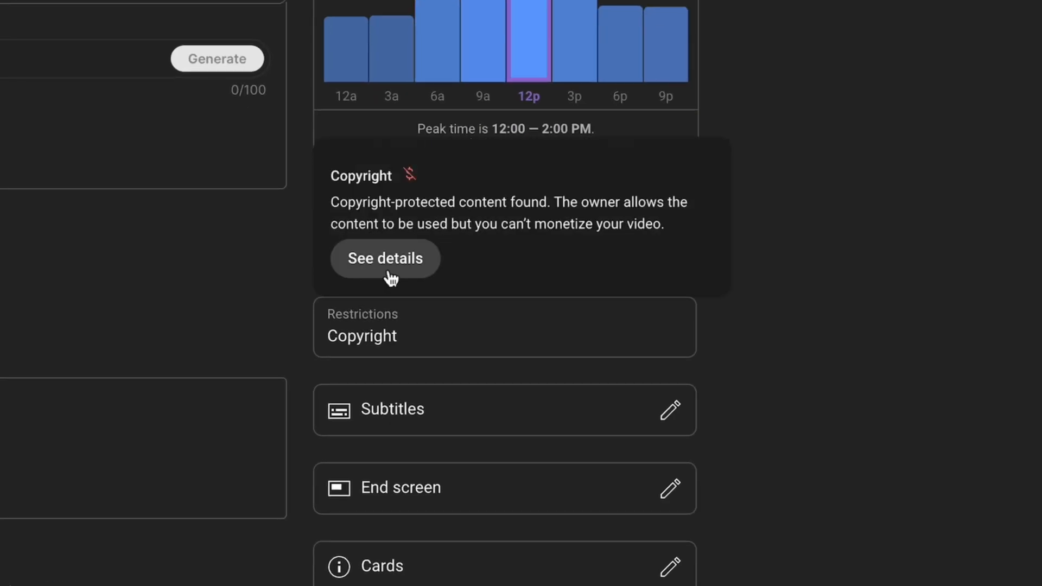
# Step: Choose Dispute as the action for the claimed song Passion (DAY 7 Remix)
pyautogui.click(384, 258)
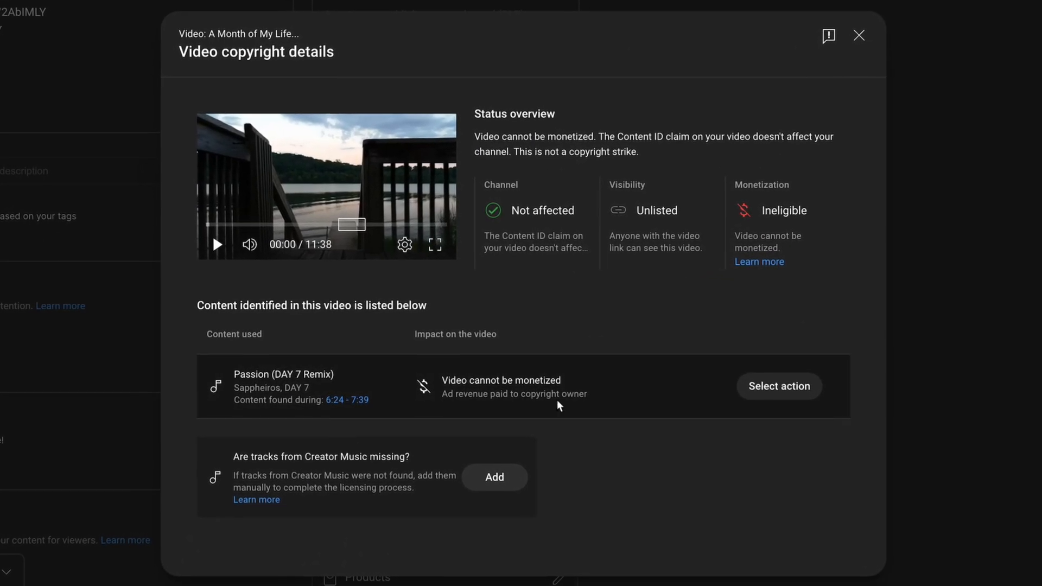
pyautogui.click(779, 386)
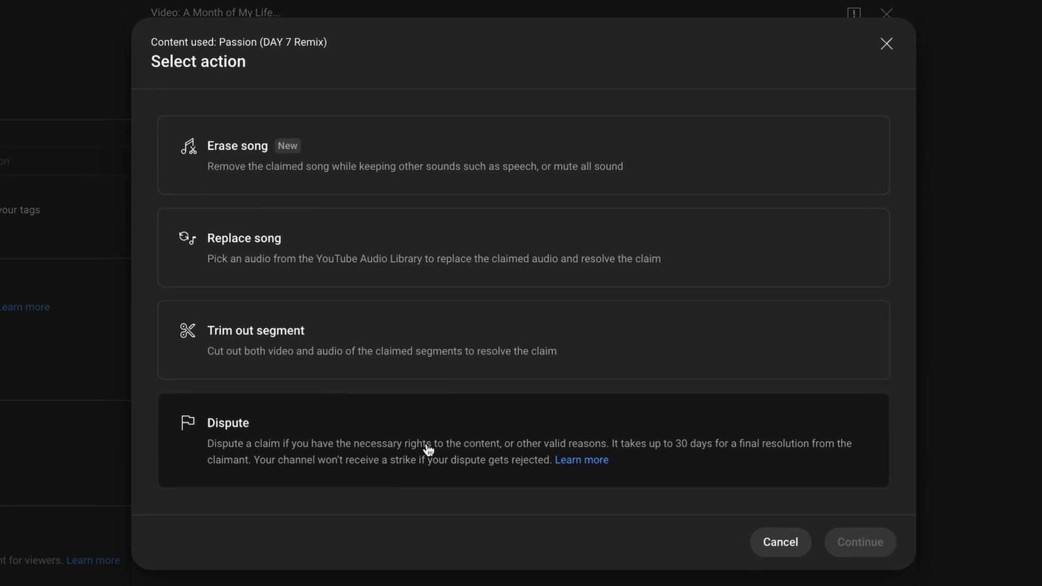
pyautogui.click(426, 449)
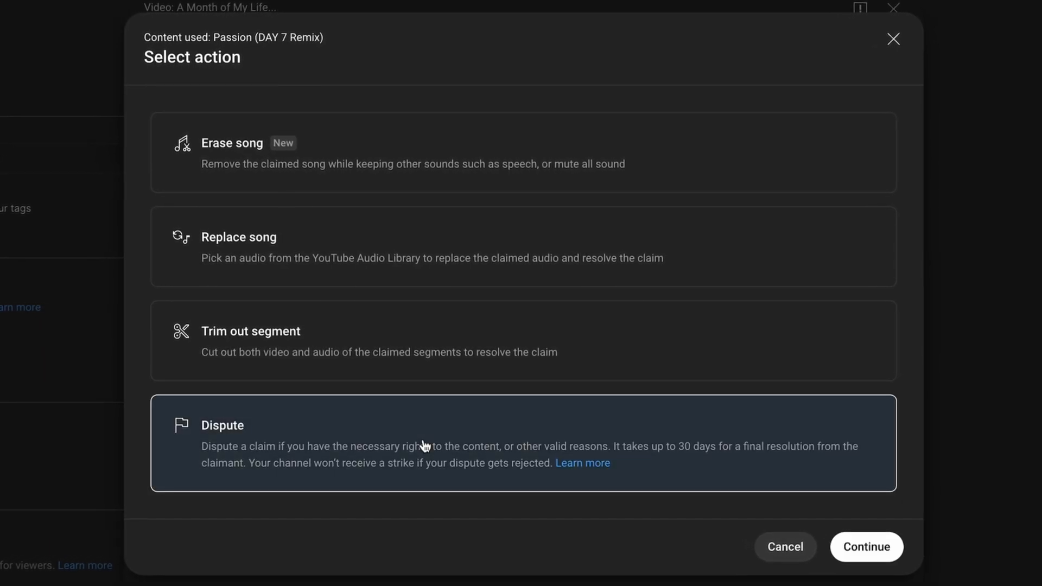
# Step: Give License as the dispute reason, confirm copyright-owner permission and reach the Rationale step
pyautogui.click(866, 546)
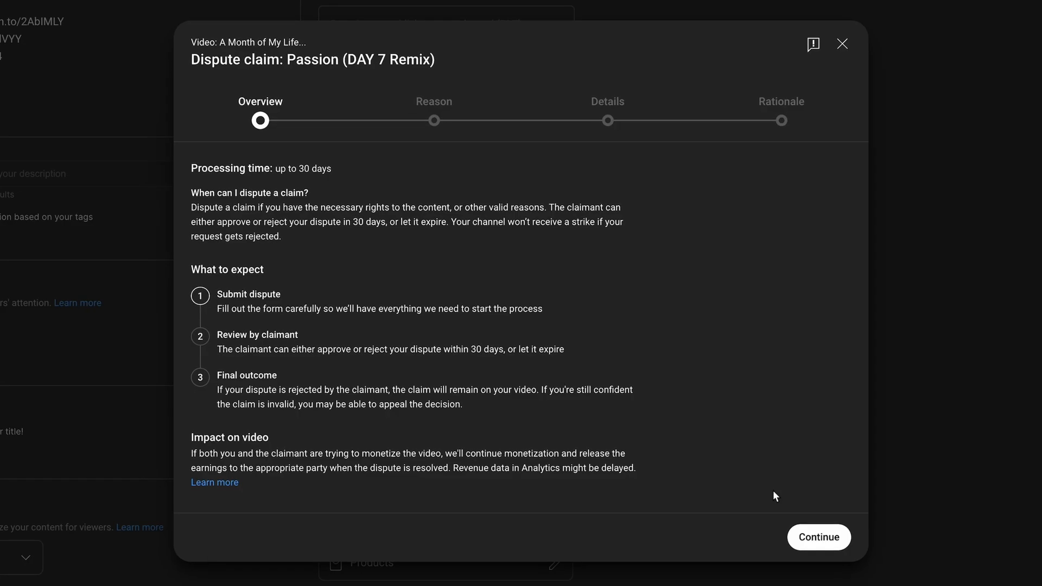
pyautogui.click(819, 537)
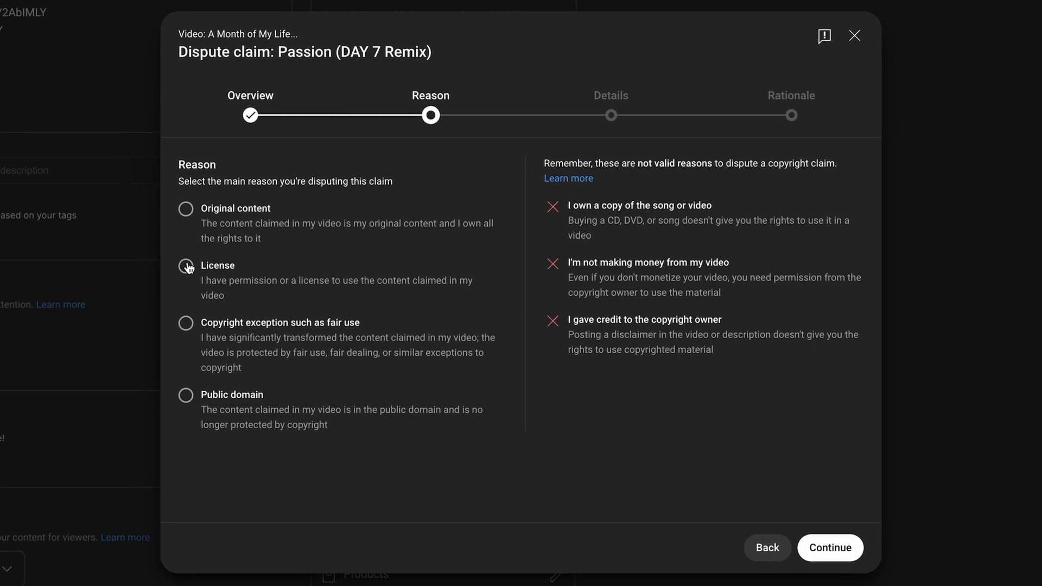
pyautogui.click(184, 265)
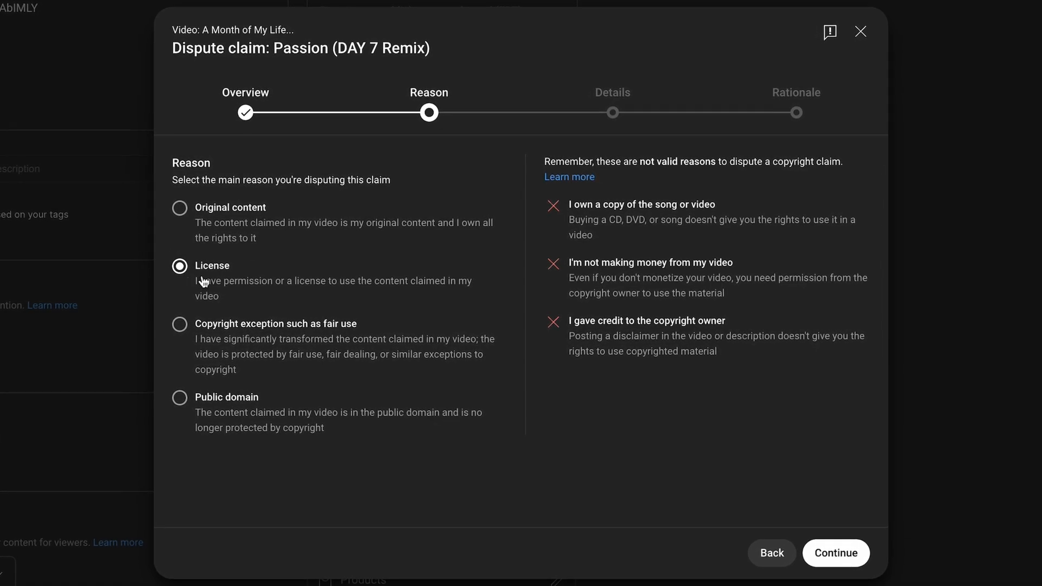
pyautogui.click(836, 552)
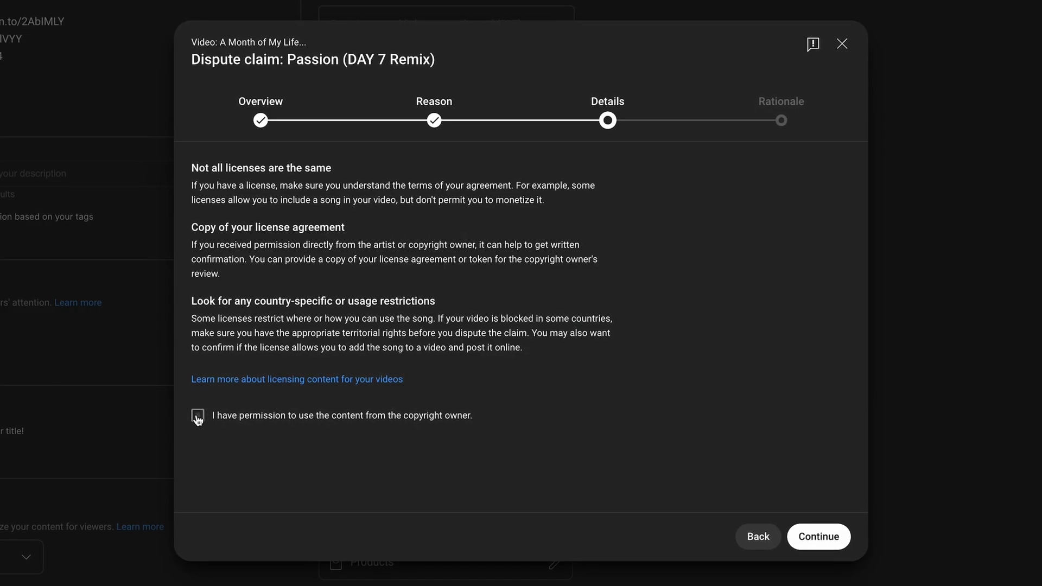
pyautogui.click(197, 416)
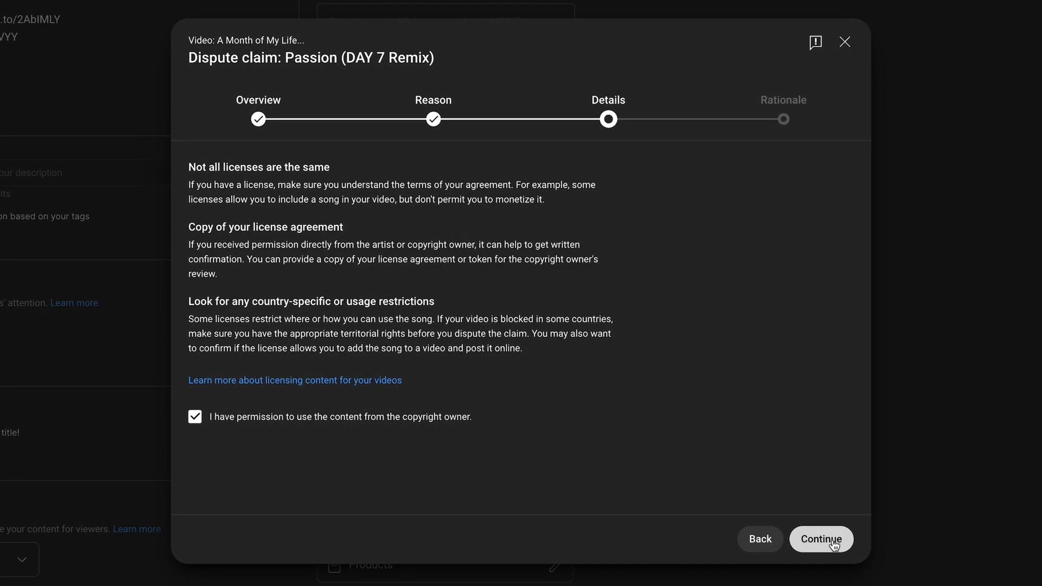
pyautogui.click(823, 538)
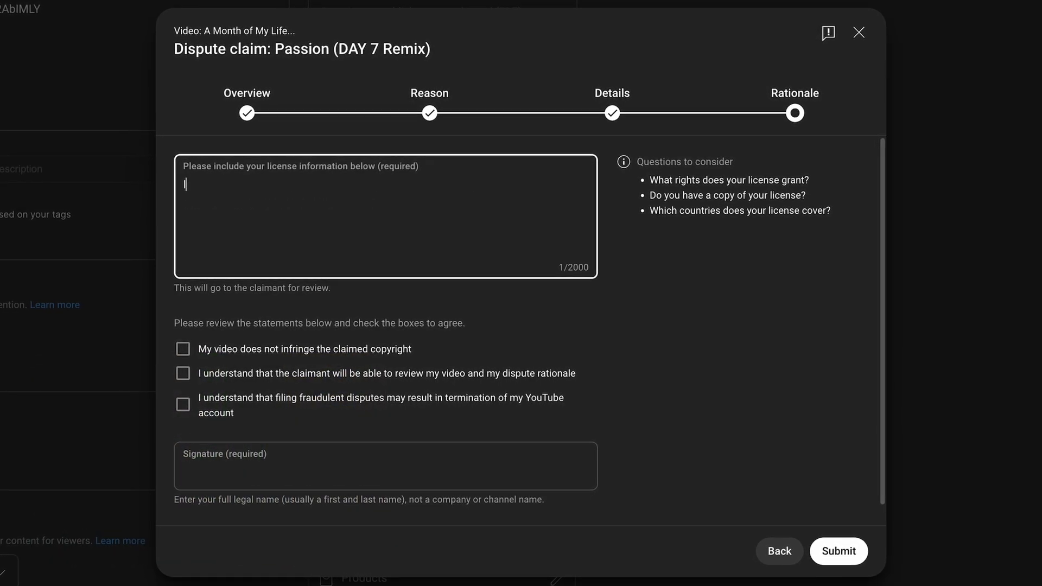
# Step: State in the license information that I have a subscription to Artlist with a license number
pyautogui.write('I have a subscription to artlist.')
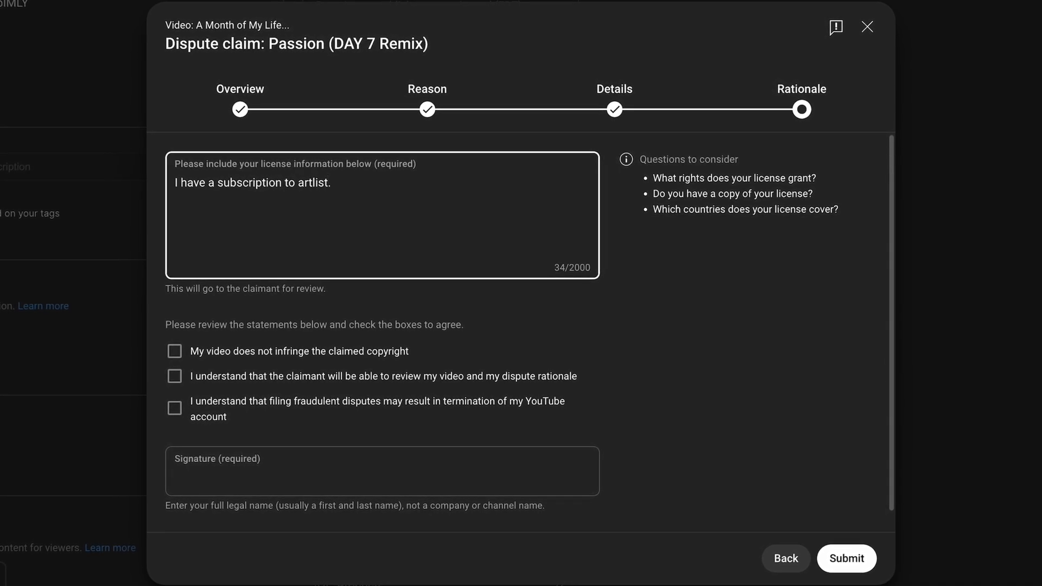
pyautogui.write('license n')
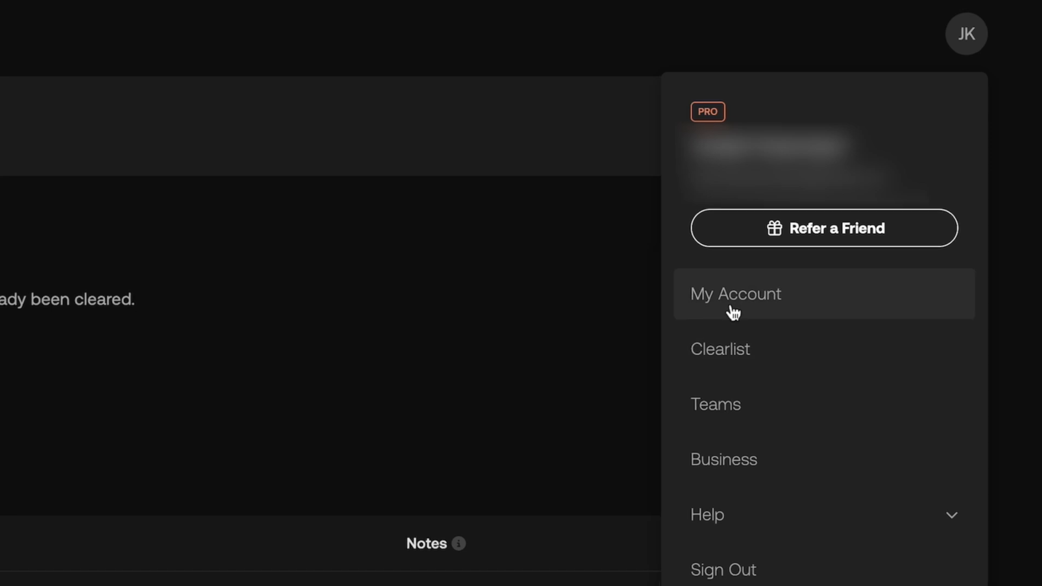
# Step: Bring up the Artlist My Account page to look up the license details
pyautogui.click(736, 294)
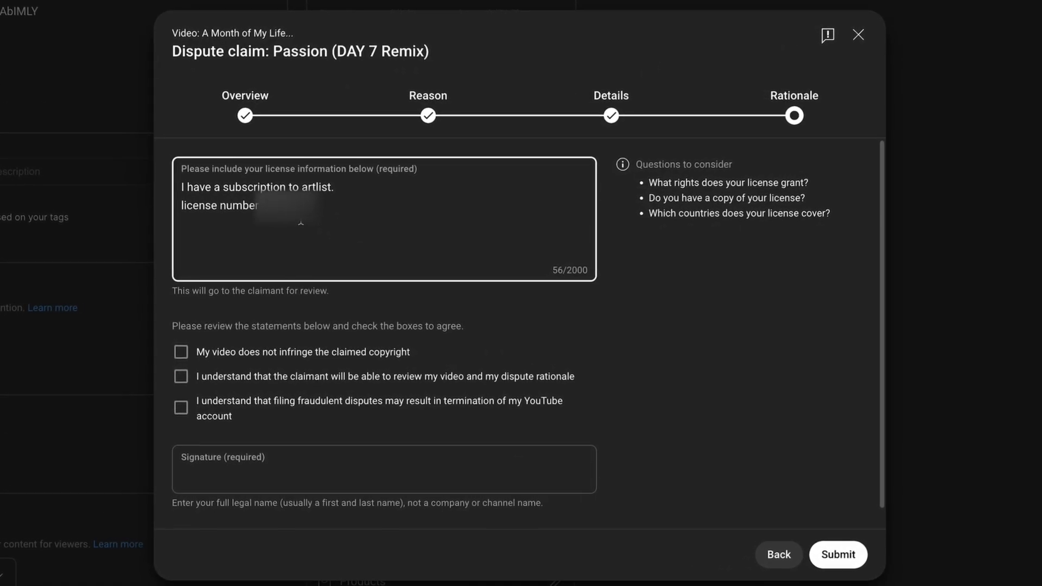
# Step: Agree to the dispute statements and begin signing as 'Josep…'
pyautogui.click(174, 353)
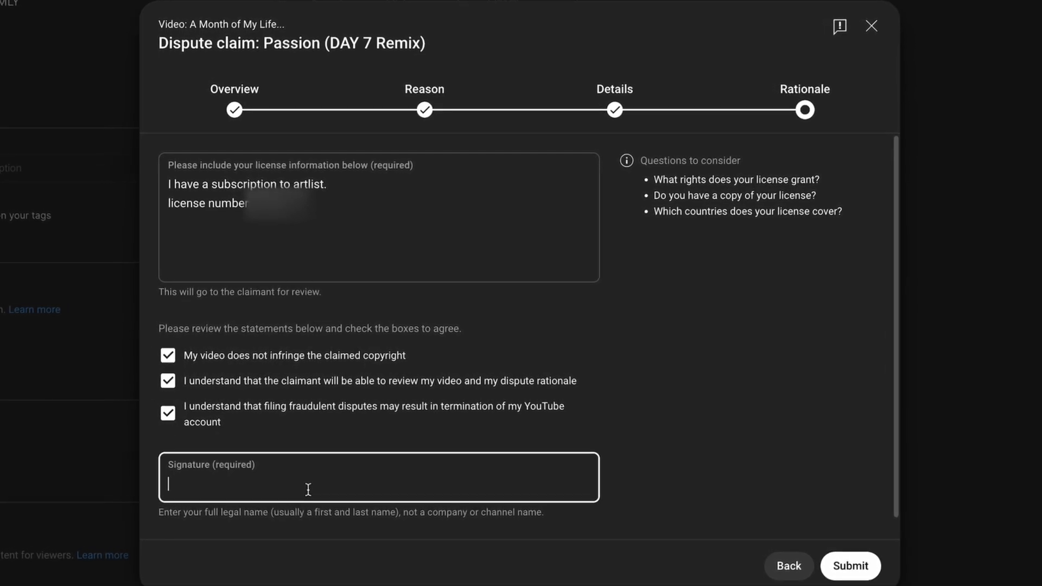
pyautogui.write('Josep')
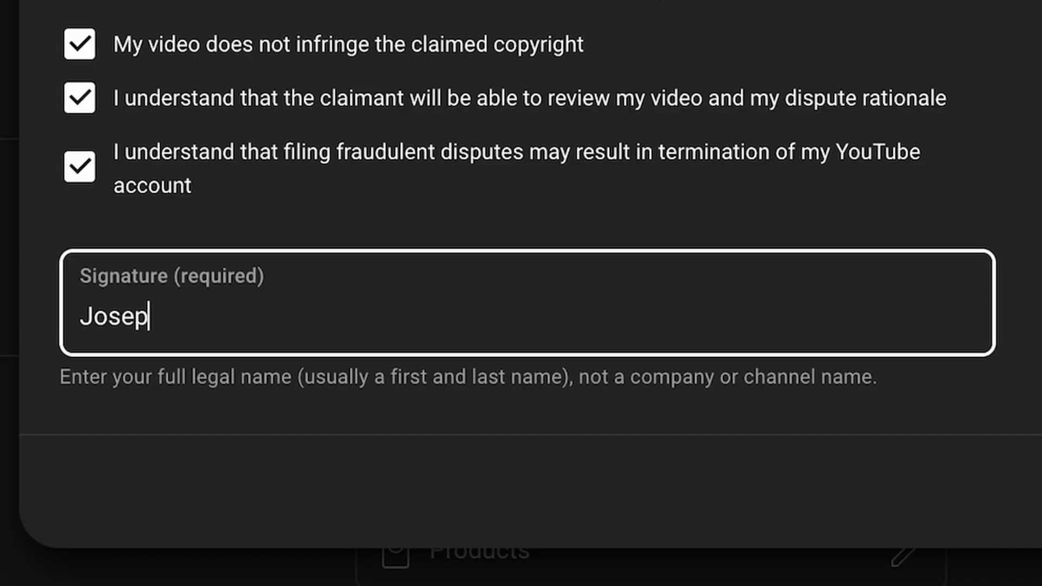